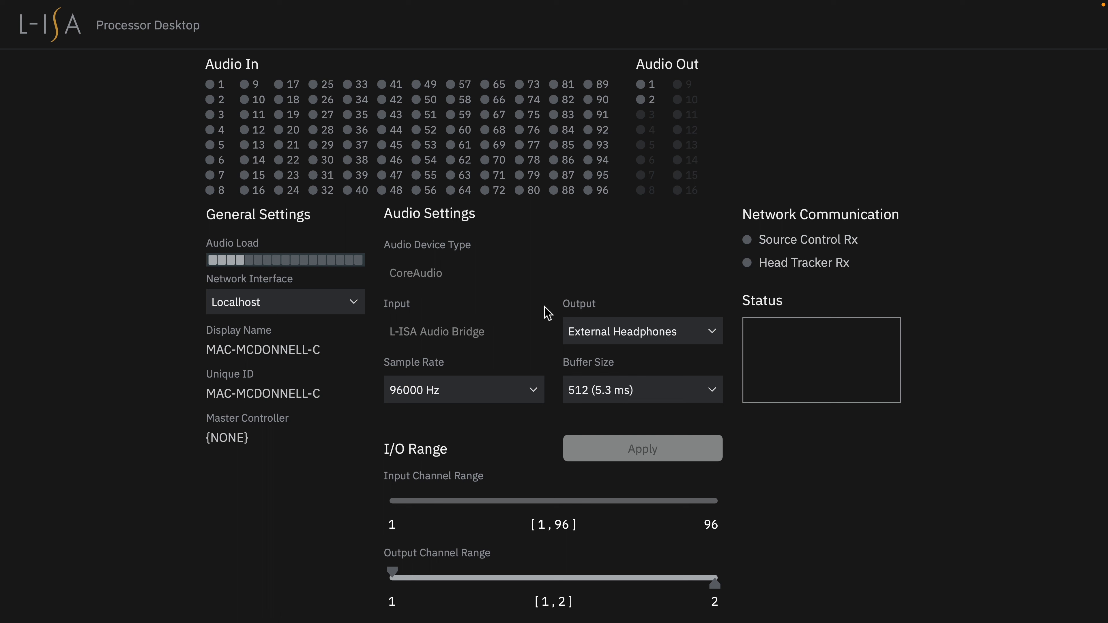
# - Switch the audio output device from External Headphones to L-ISA Audio Bridge
pyautogui.click(643, 331)
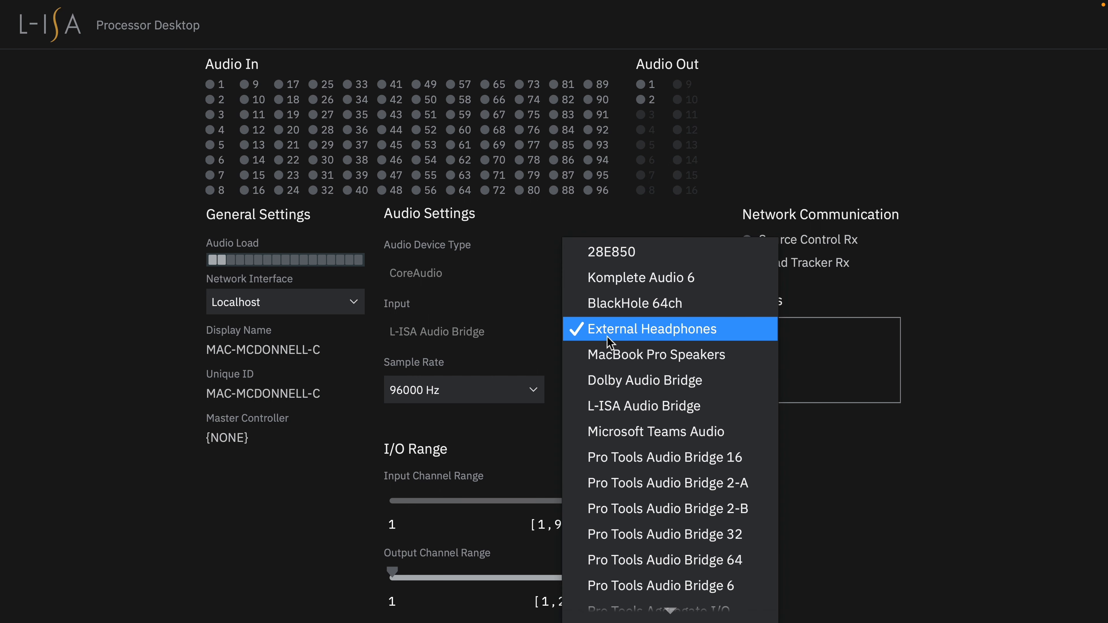
pyautogui.moveTo(649, 346)
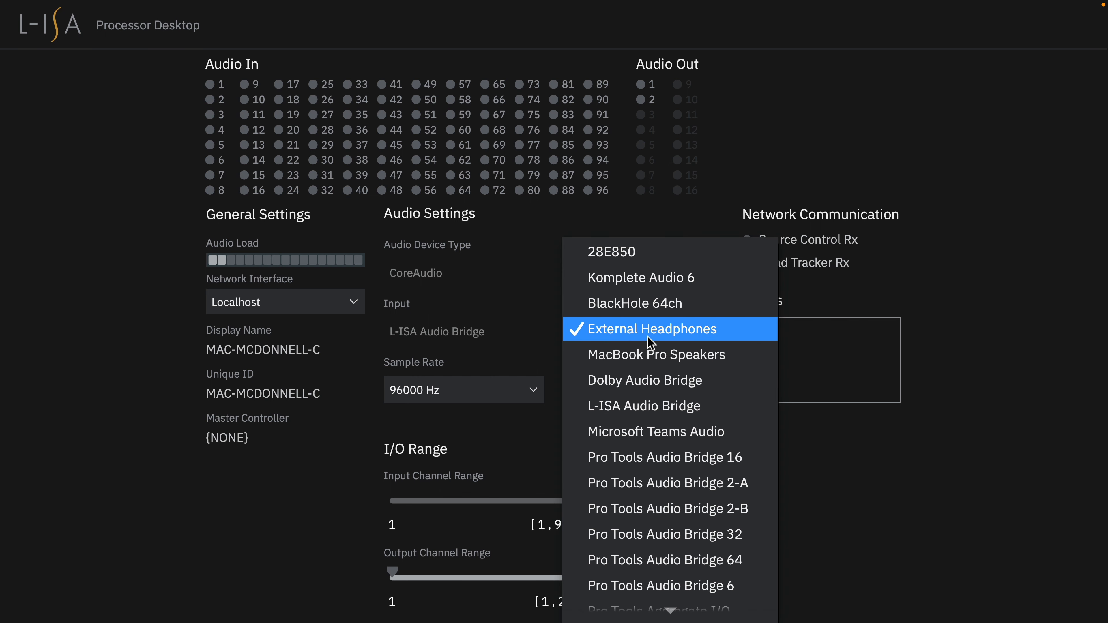
pyautogui.moveTo(675, 418)
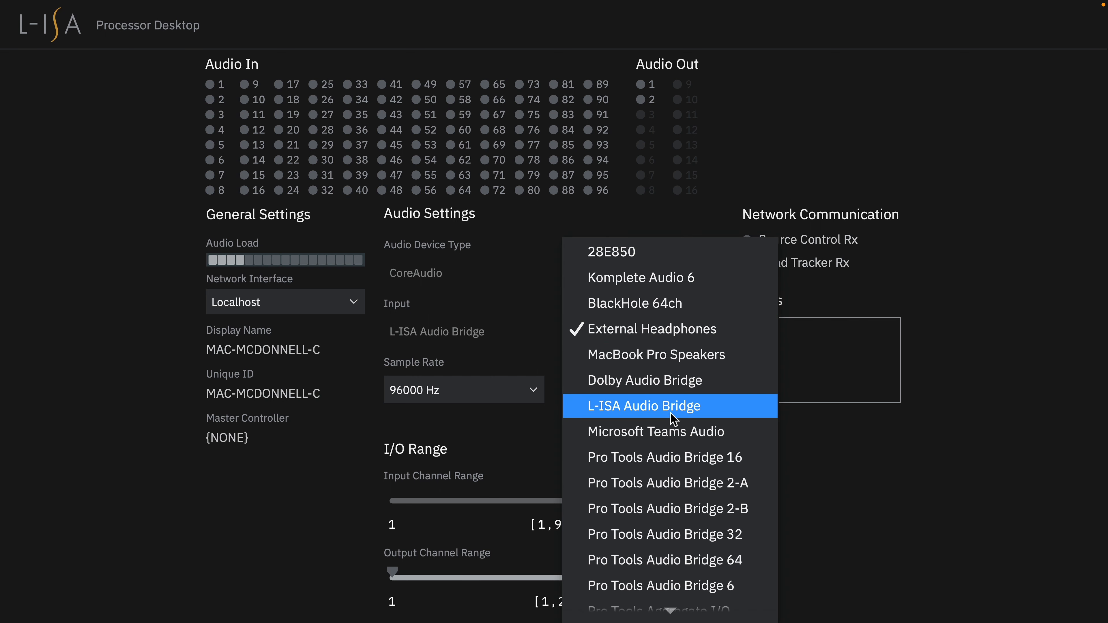
pyautogui.click(644, 406)
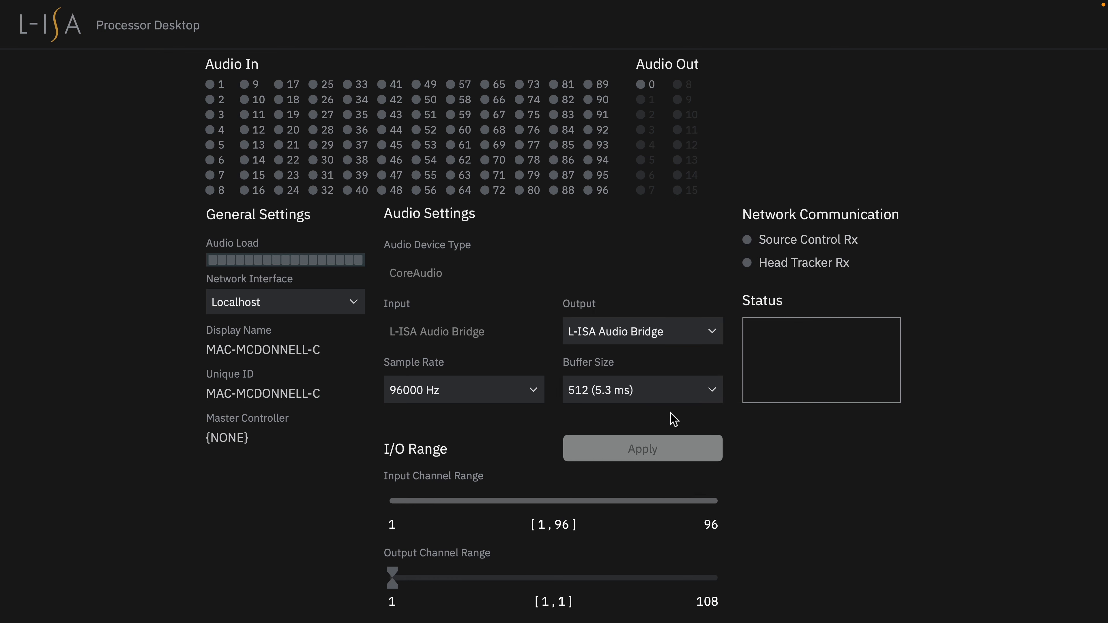
pyautogui.moveTo(459, 561)
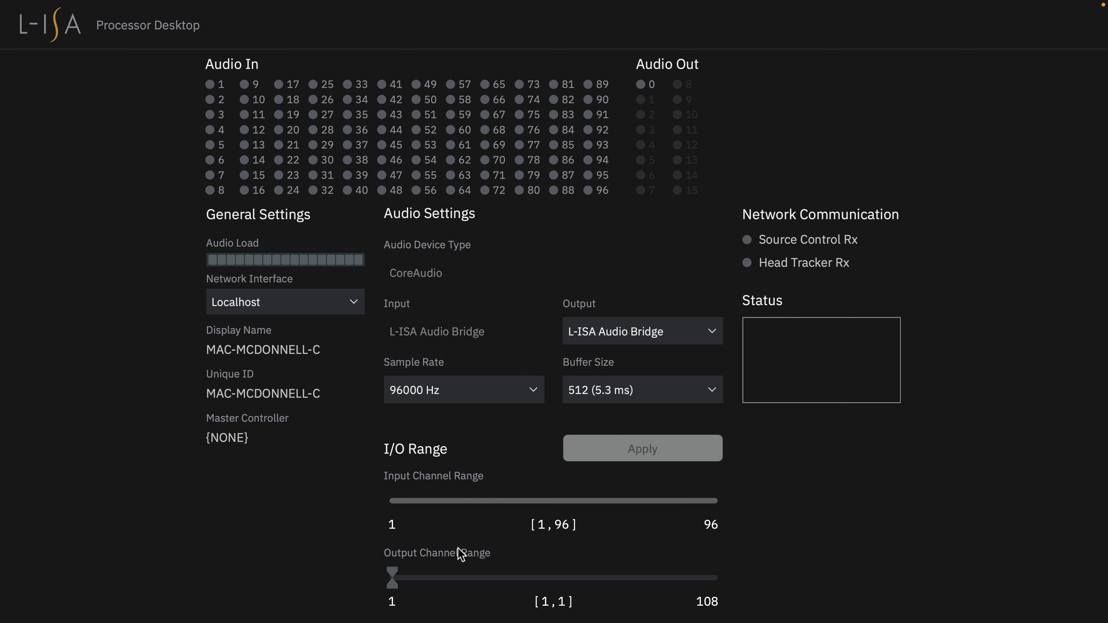
pyautogui.moveTo(490, 403)
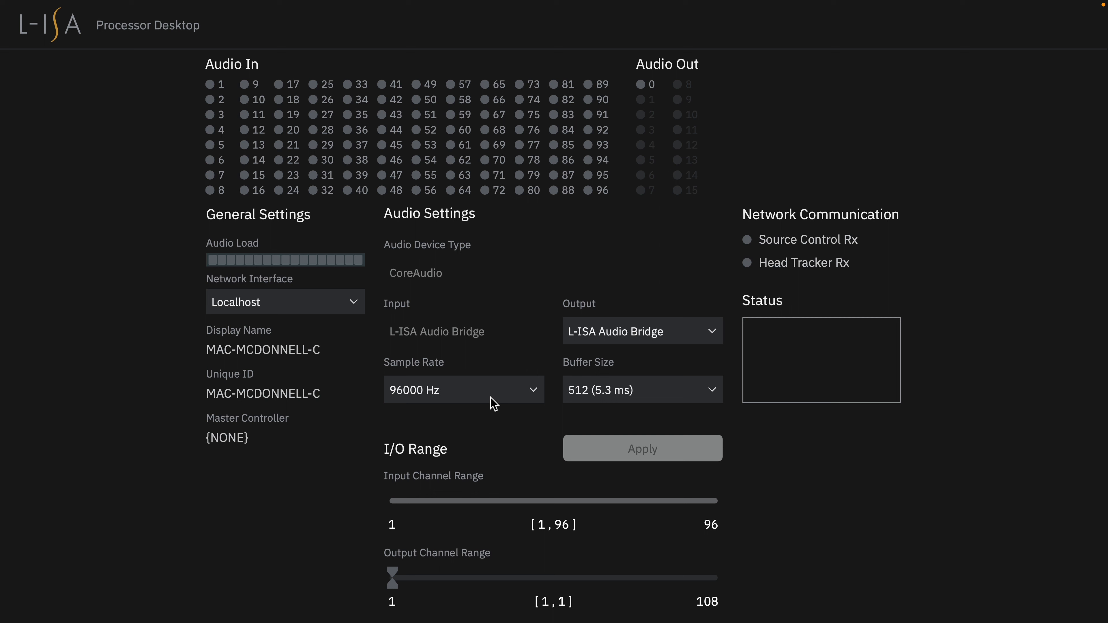
# - Keep the 96000 Hz sample rate and change the output device to Digiface AVB
pyautogui.click(464, 389)
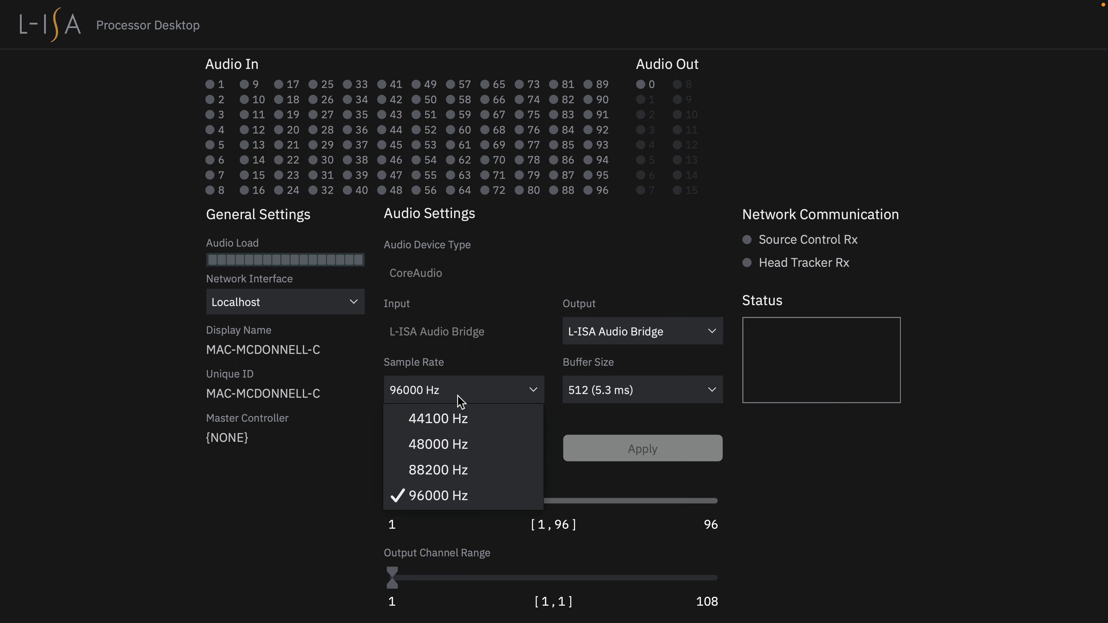
pyautogui.moveTo(475, 451)
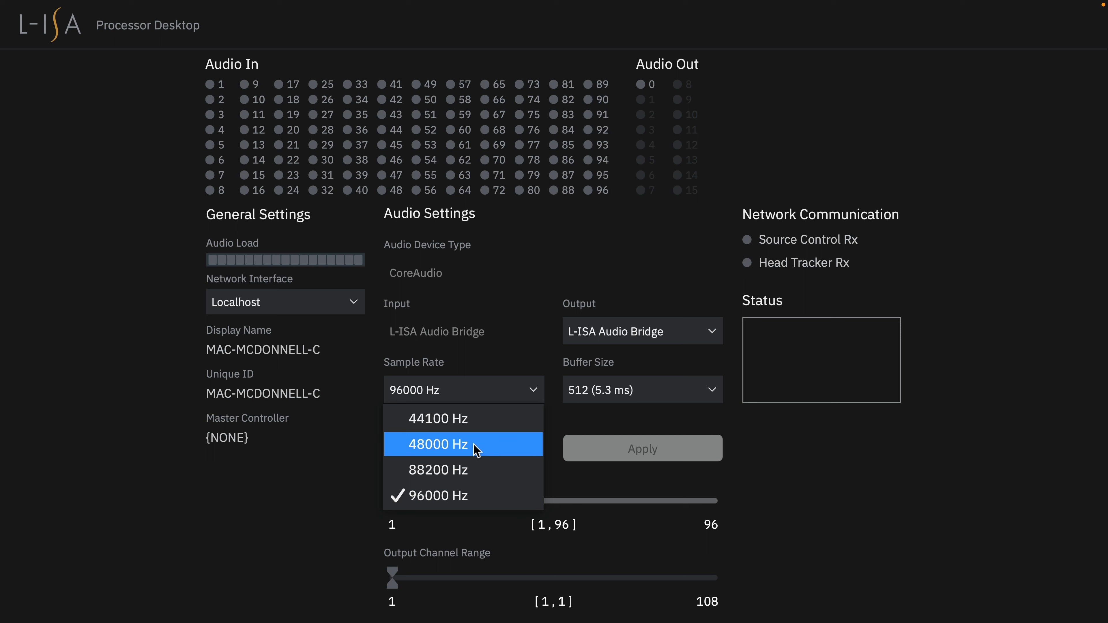
pyautogui.moveTo(480, 511)
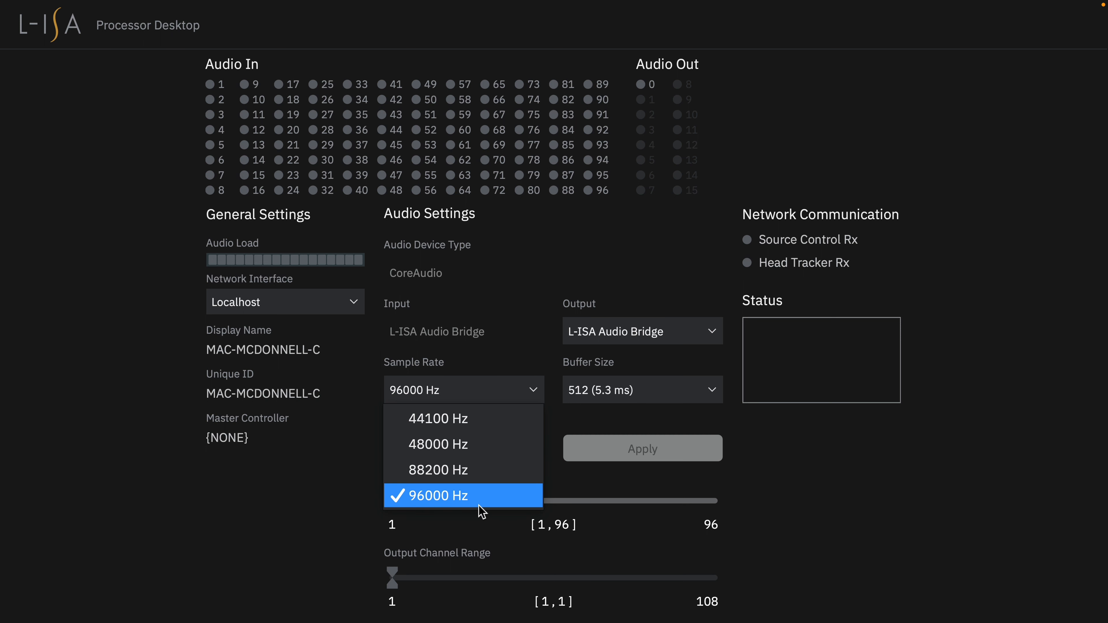
pyautogui.click(438, 495)
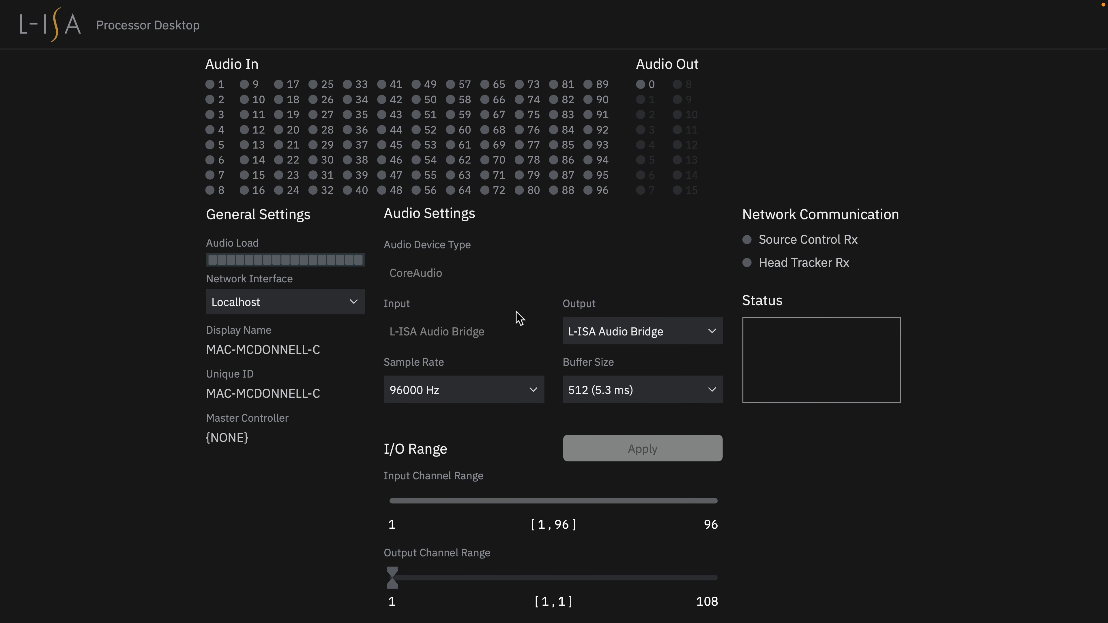
pyautogui.click(640, 389)
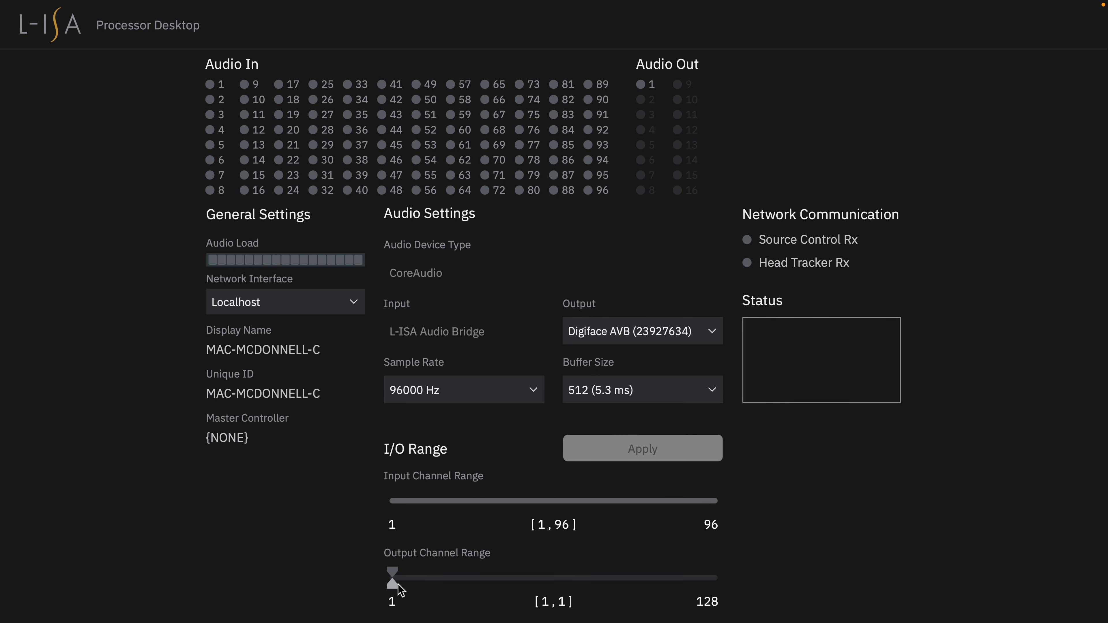
# - Set the Output Channel Range to channels 17–32 and apply it
pyautogui.moveTo(392, 577); pyautogui.dragTo(506, 577)
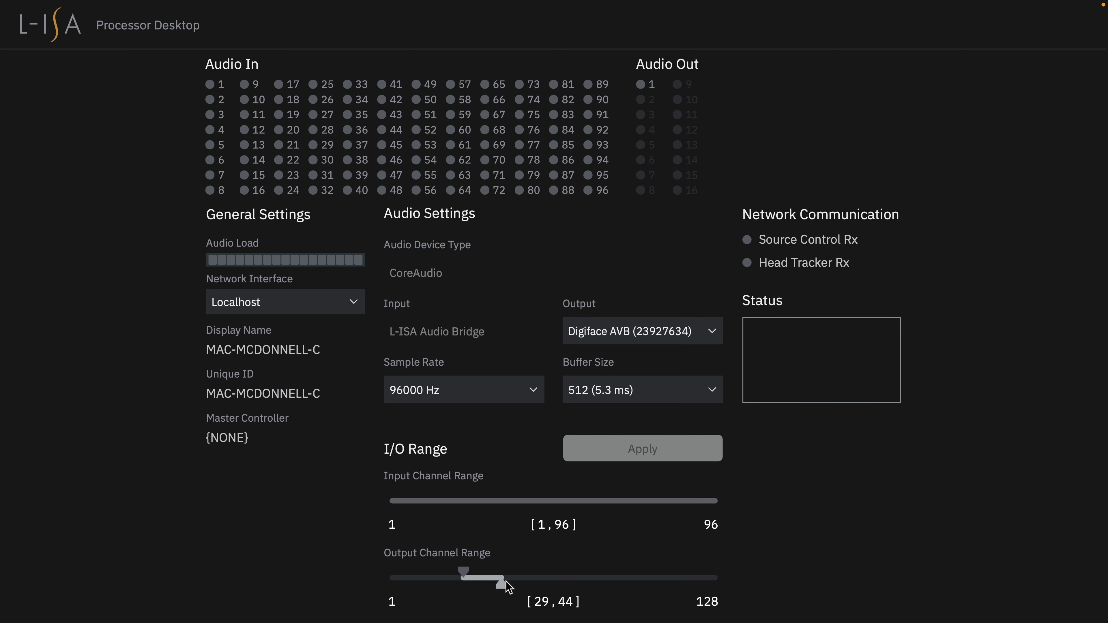
pyautogui.moveTo(484, 577); pyautogui.dragTo(540, 577)
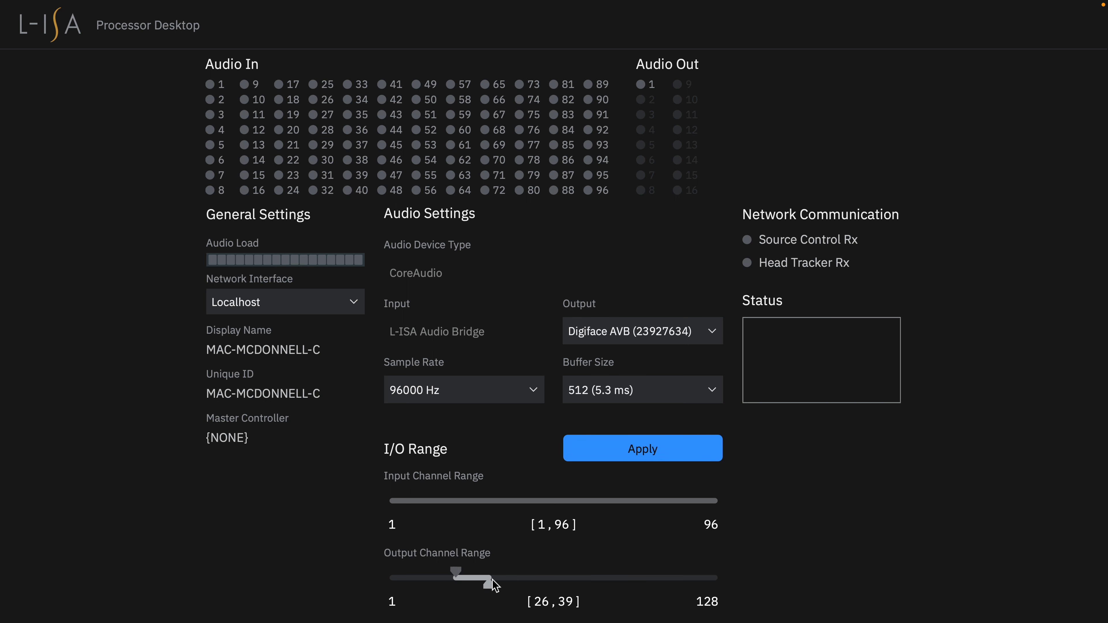
pyautogui.moveTo(494, 582); pyautogui.dragTo(501, 581)
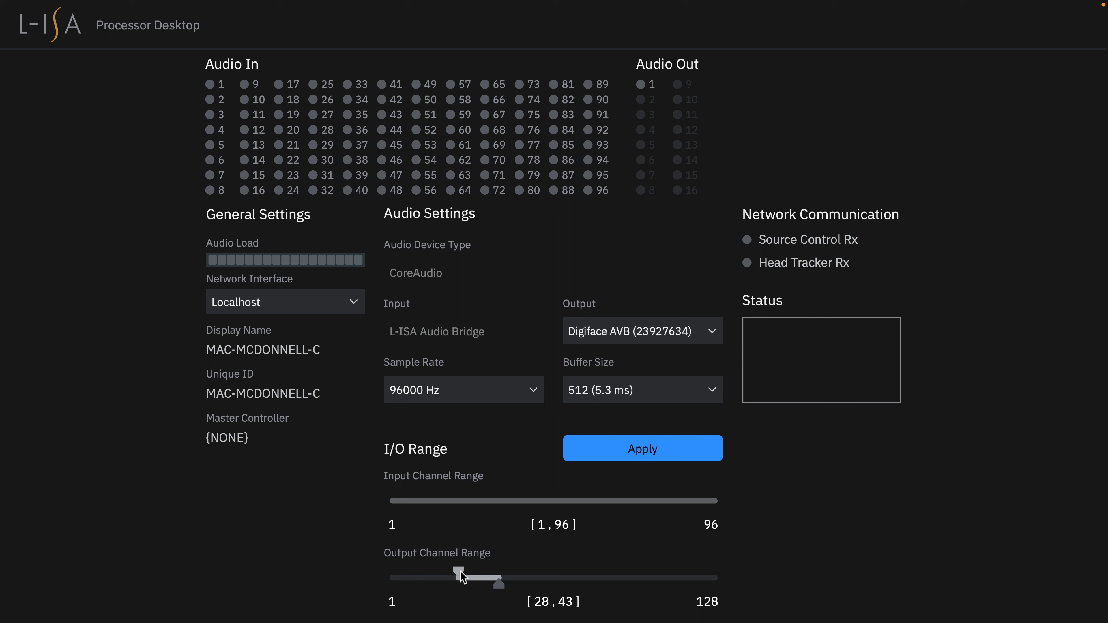
pyautogui.moveTo(462, 578); pyautogui.dragTo(436, 578)
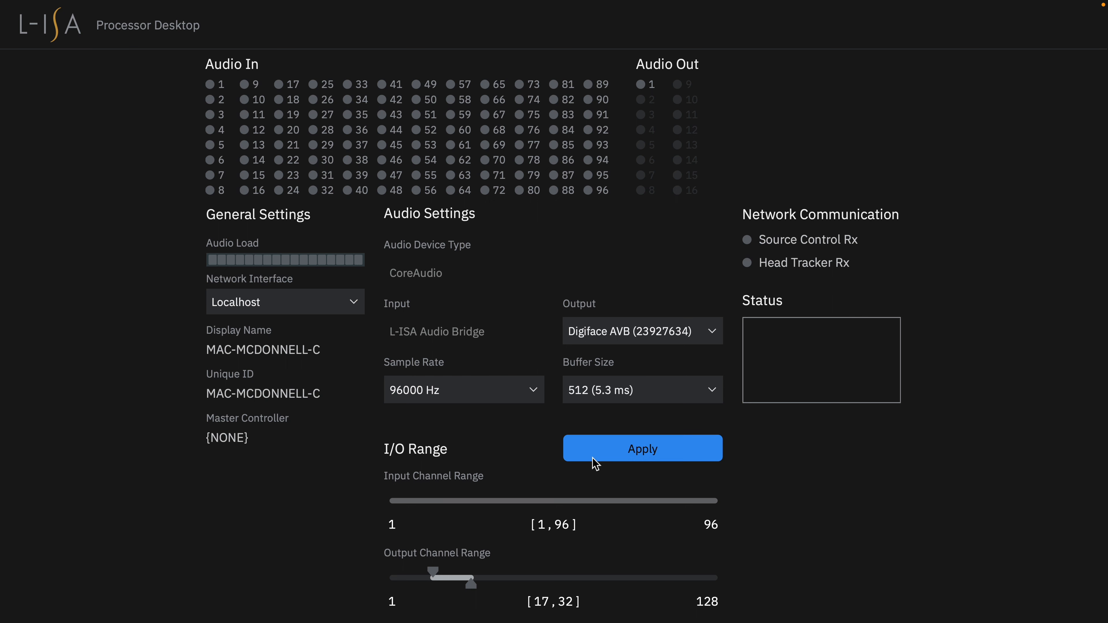
pyautogui.click(643, 448)
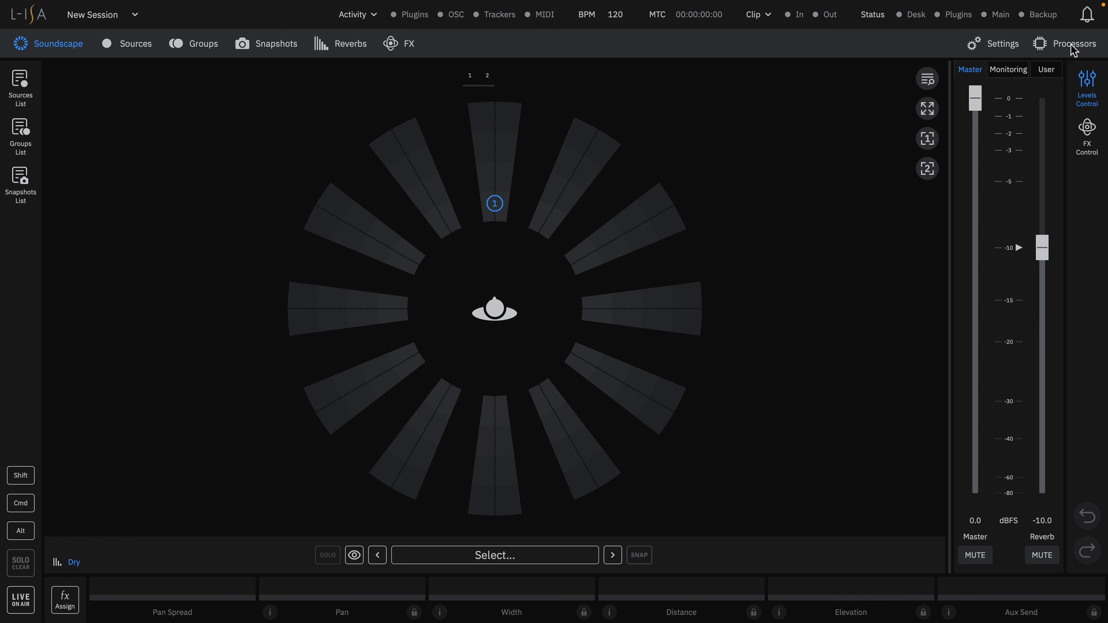
# - Connect processor MAC-MCDONNELL-C as Main and review its Hardware I/O and Device details
pyautogui.click(1075, 44)
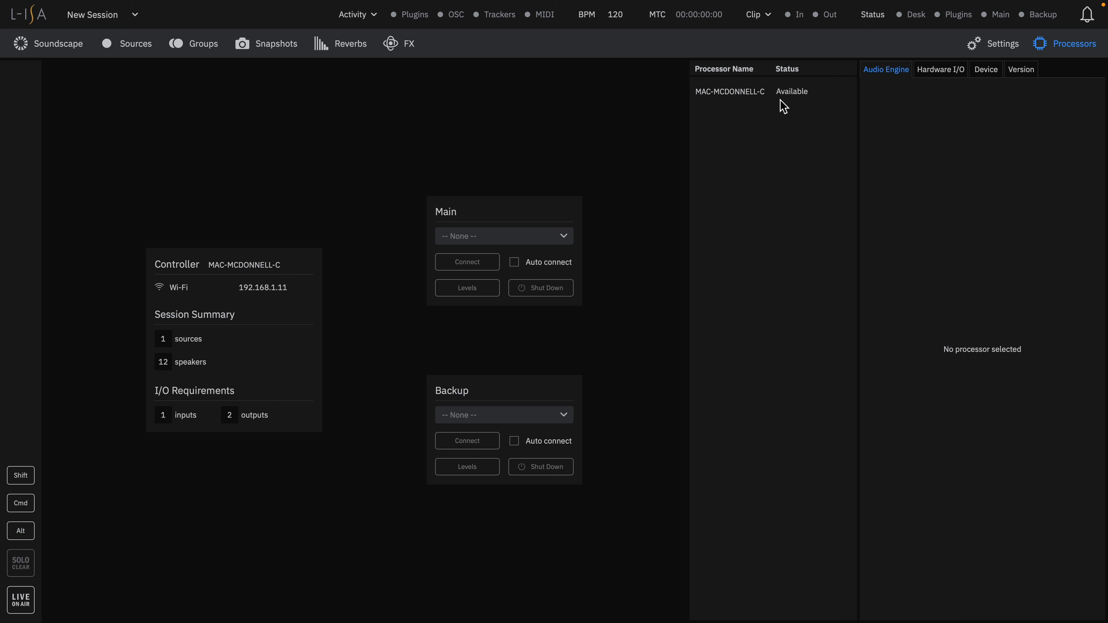
pyautogui.moveTo(758, 97)
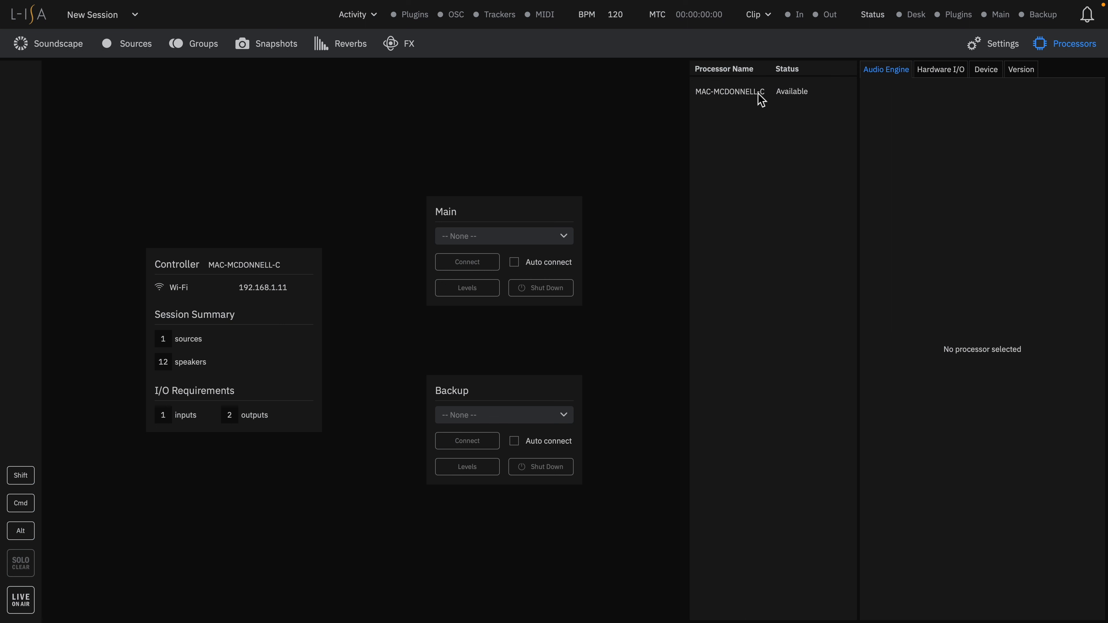
pyautogui.click(735, 92)
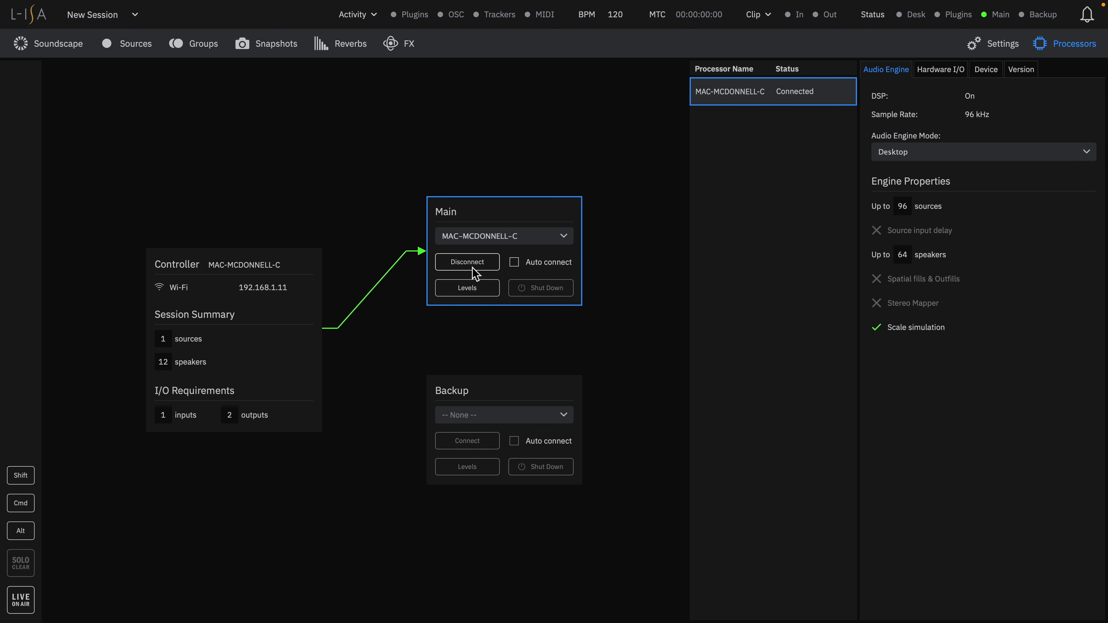
pyautogui.moveTo(727, 132)
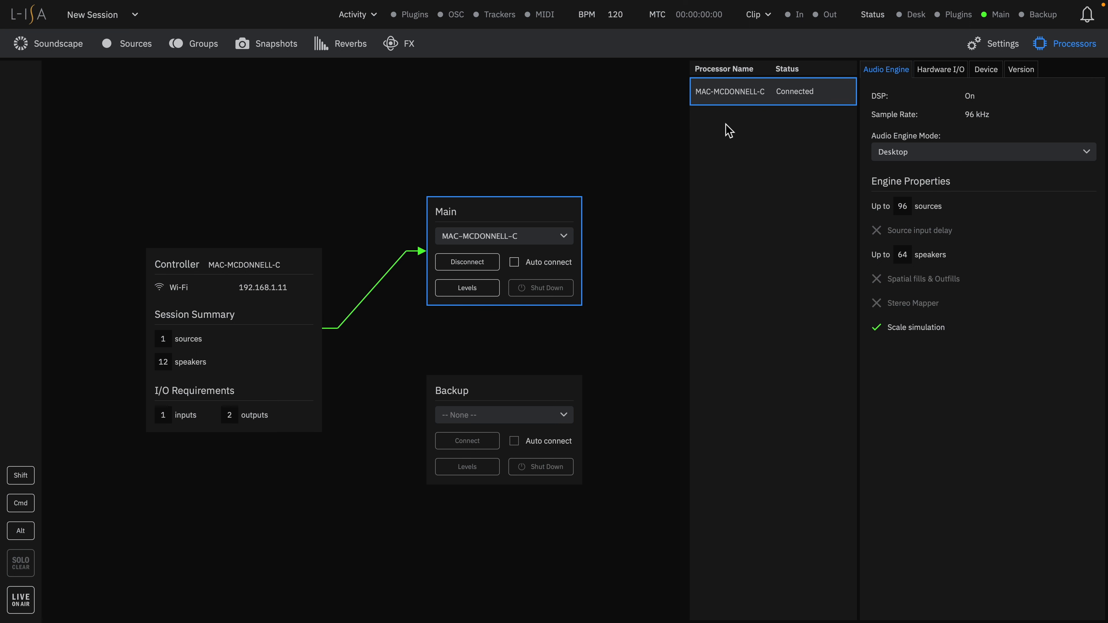
pyautogui.click(941, 69)
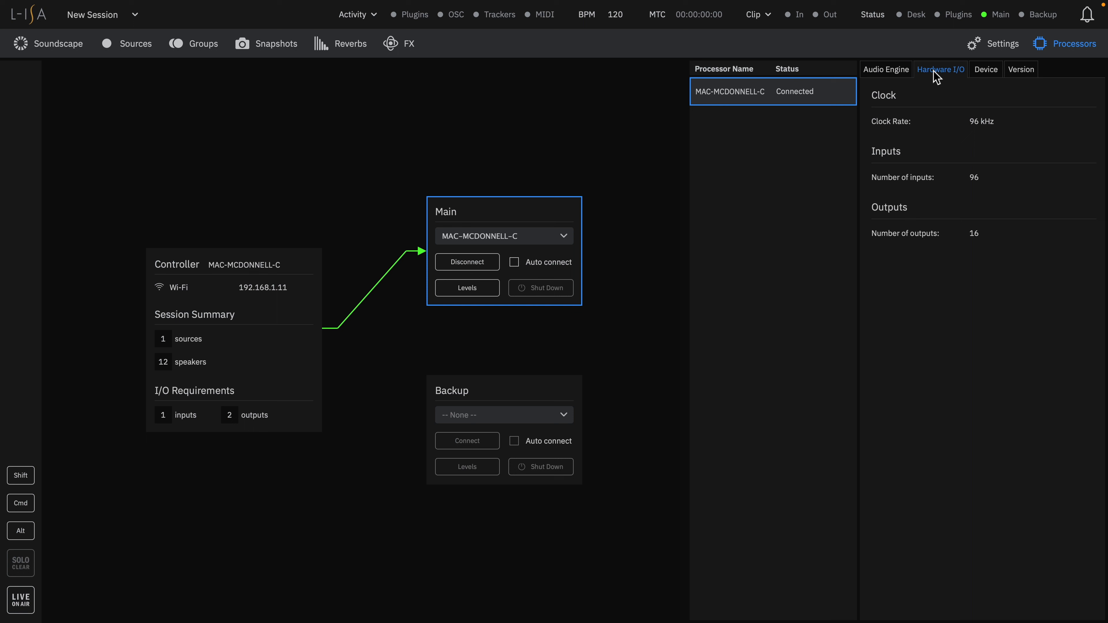
pyautogui.click(986, 69)
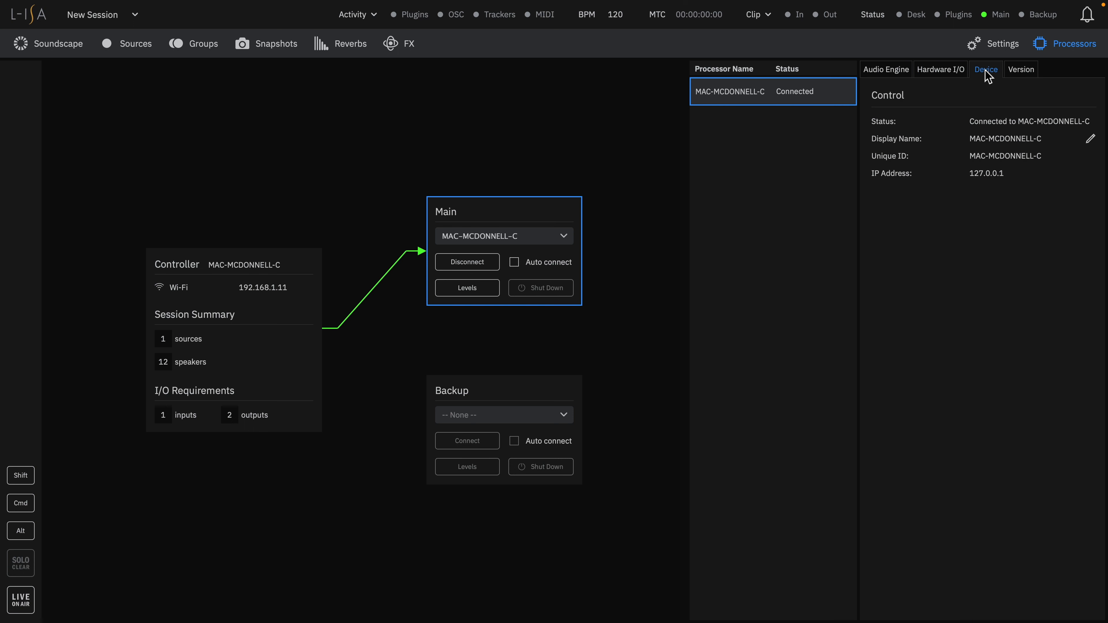